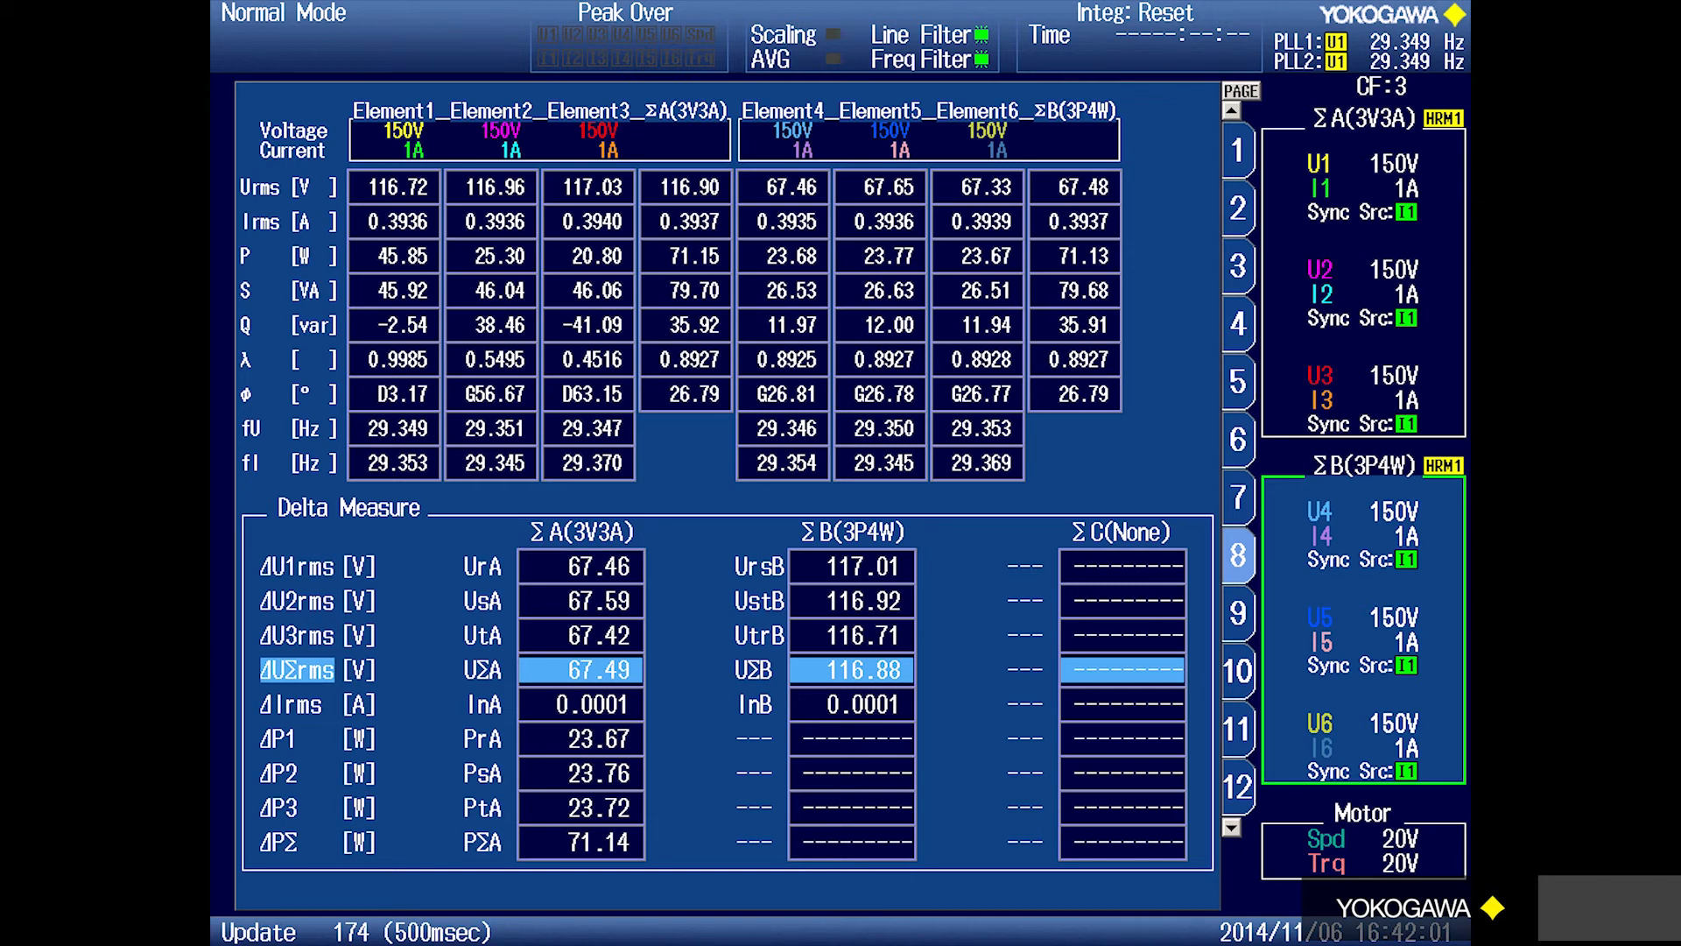
left_click(853, 533)
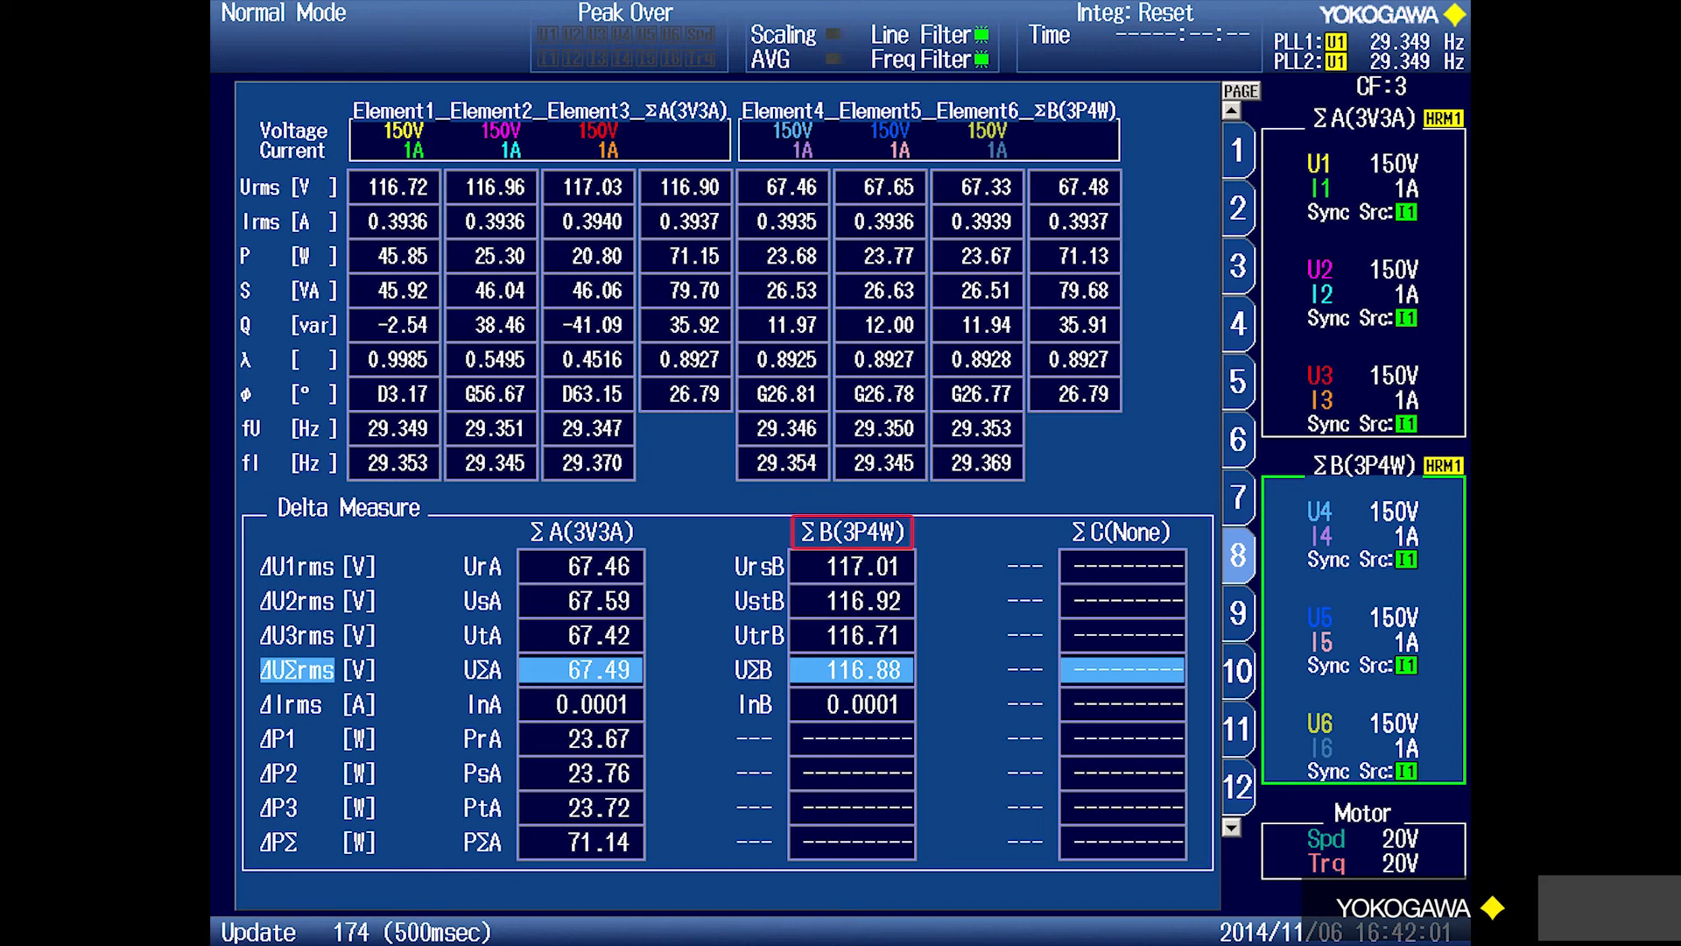
left_click(351, 507)
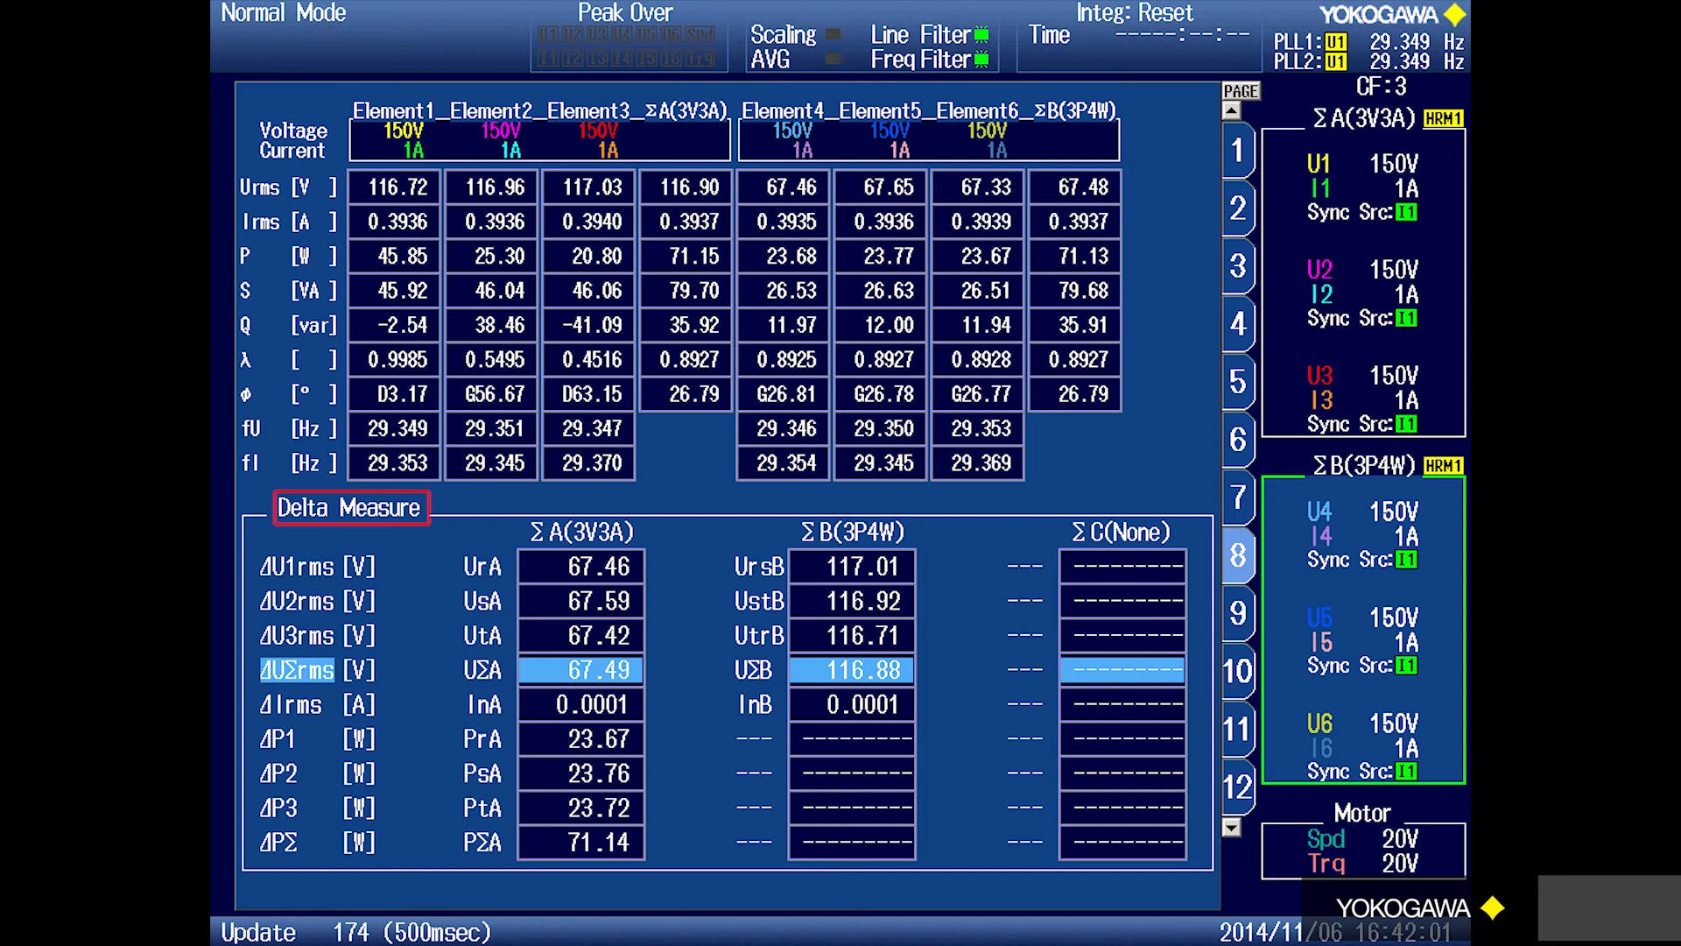
left_click(581, 669)
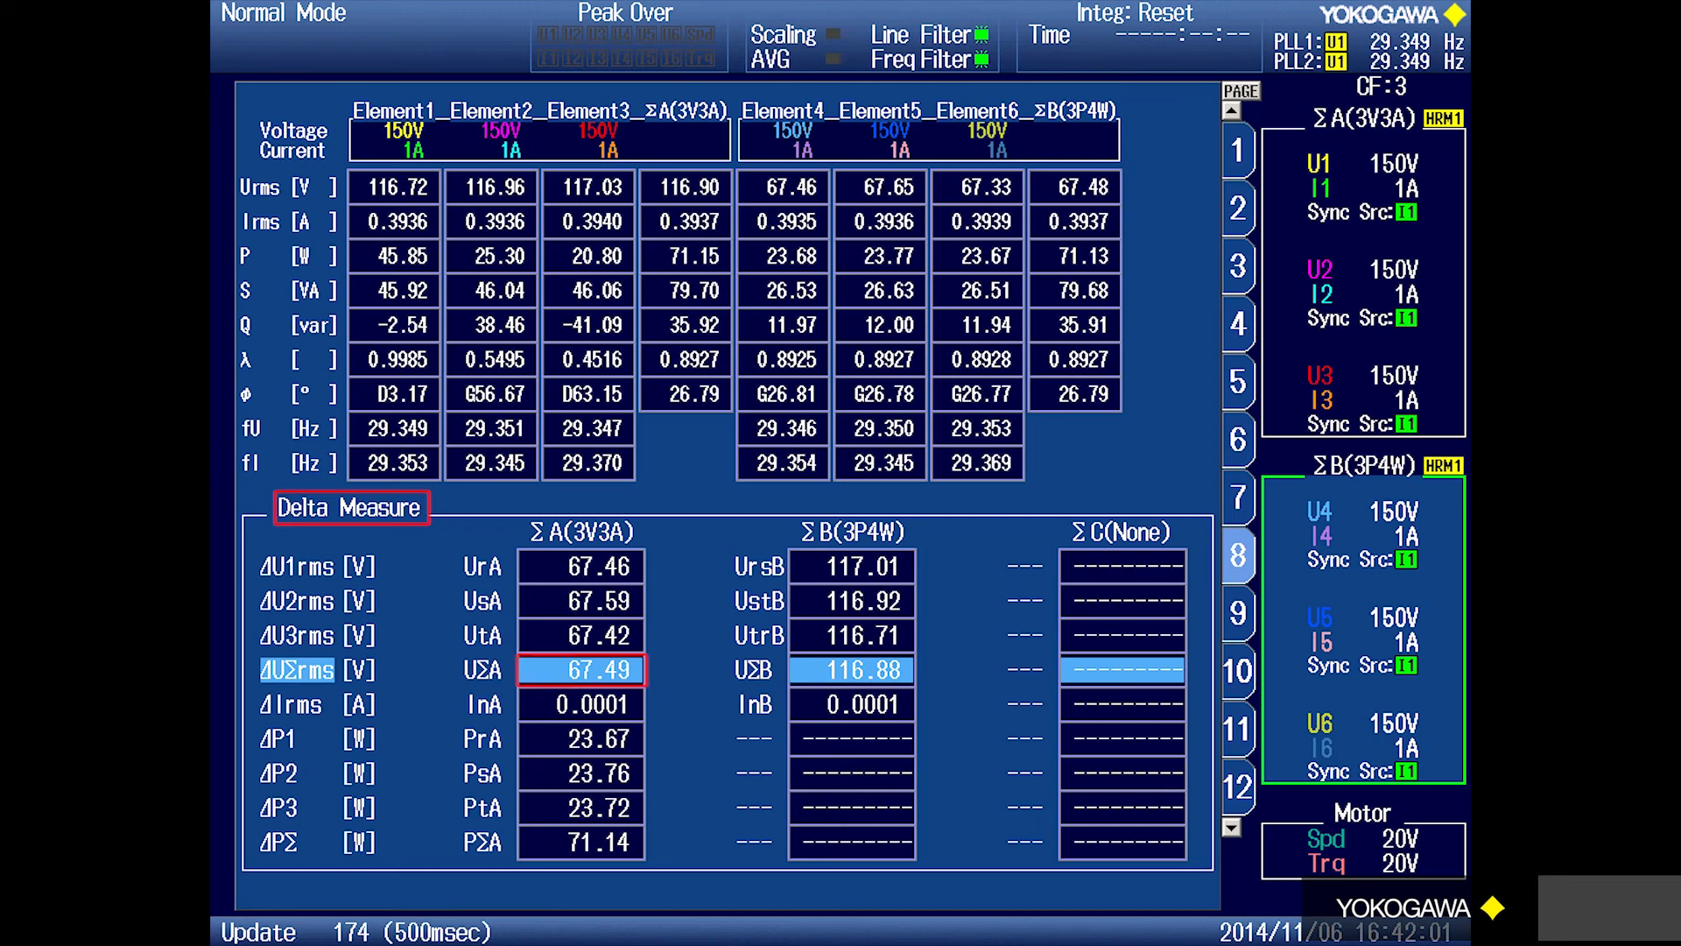